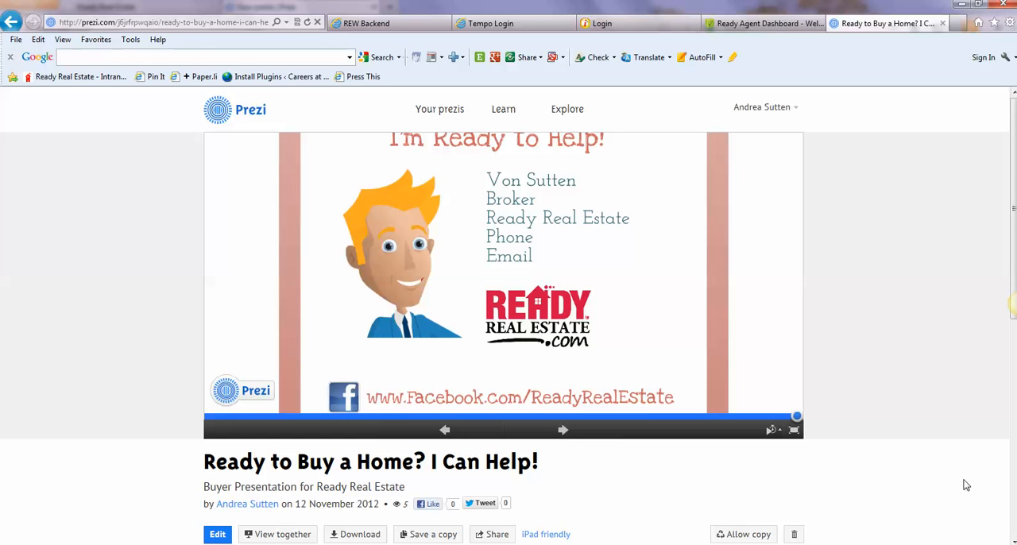
pyautogui.moveTo(973, 400)
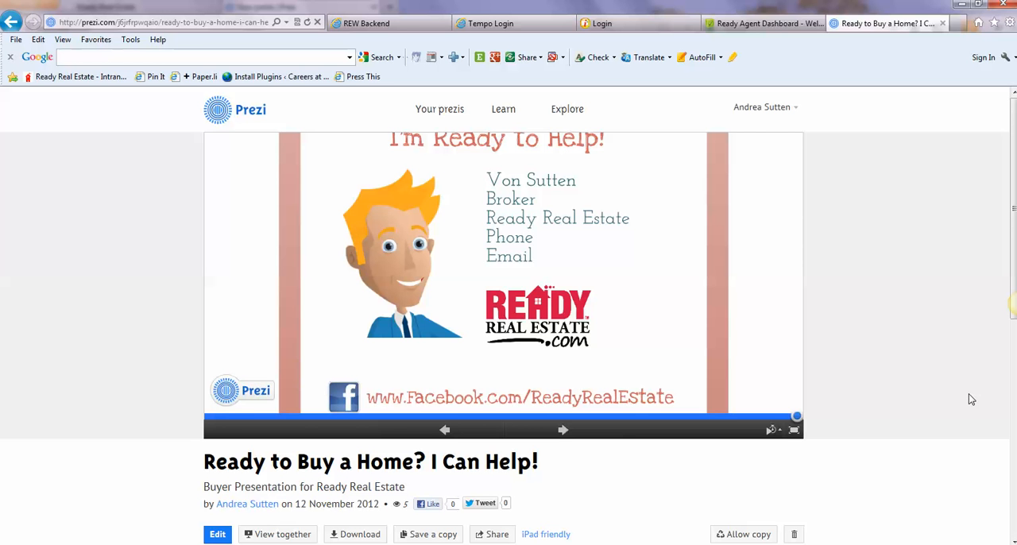
# - Scroll to the footer and open Prezi's pricing page with the Public, Enjoy and Pro plans
pyautogui.scroll(-3)
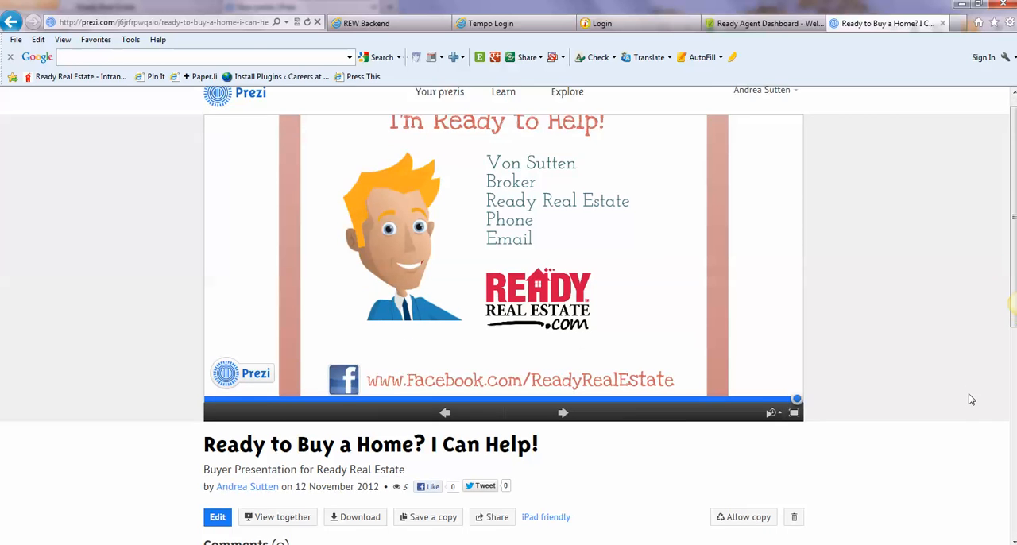
pyautogui.scroll(-3)
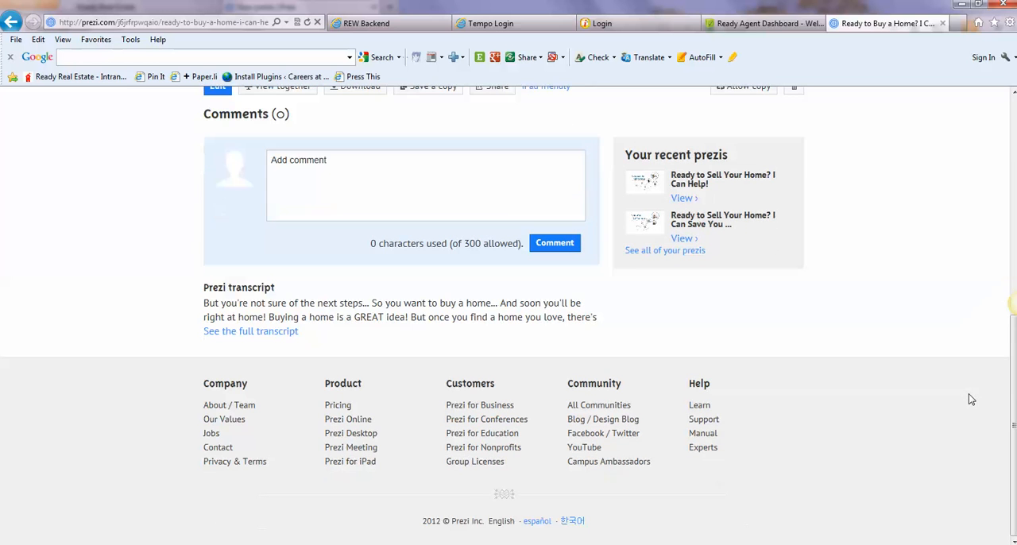
pyautogui.moveTo(348, 418)
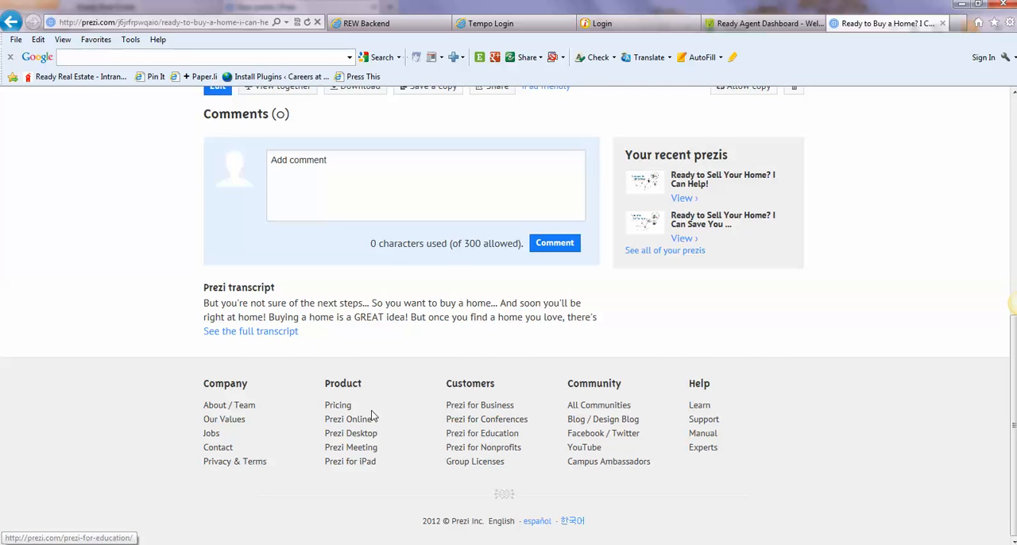
pyautogui.click(338, 405)
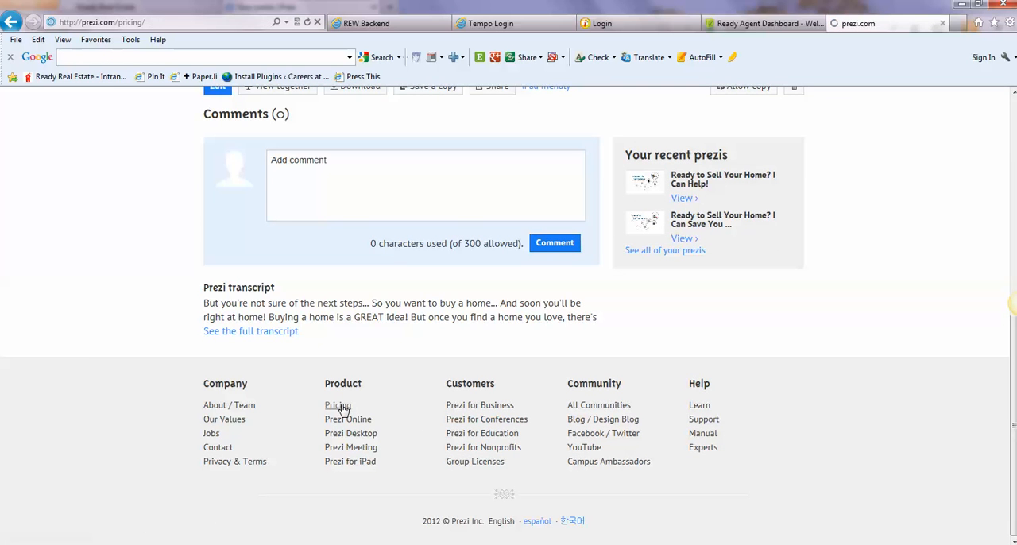
pyautogui.click(338, 405)
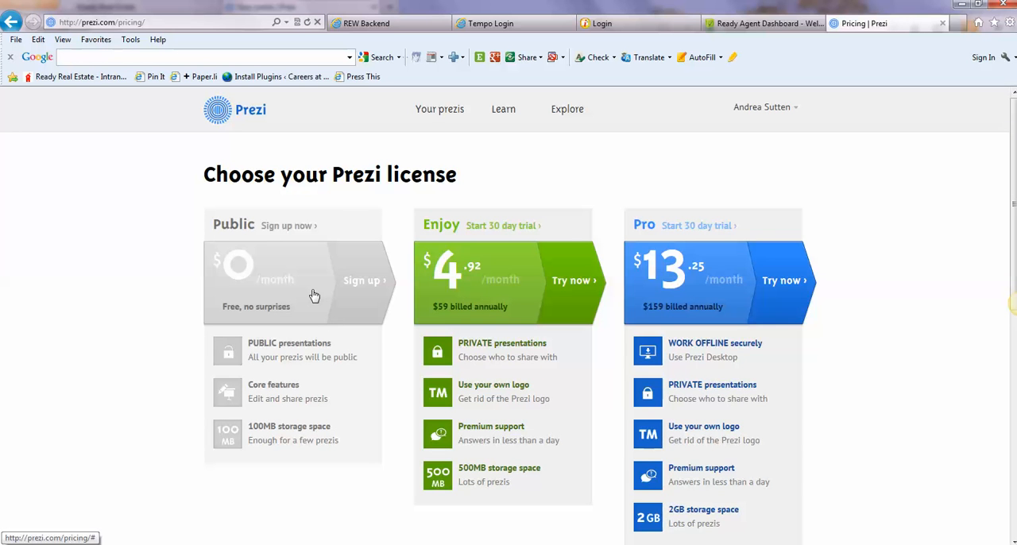
pyautogui.moveTo(483, 222)
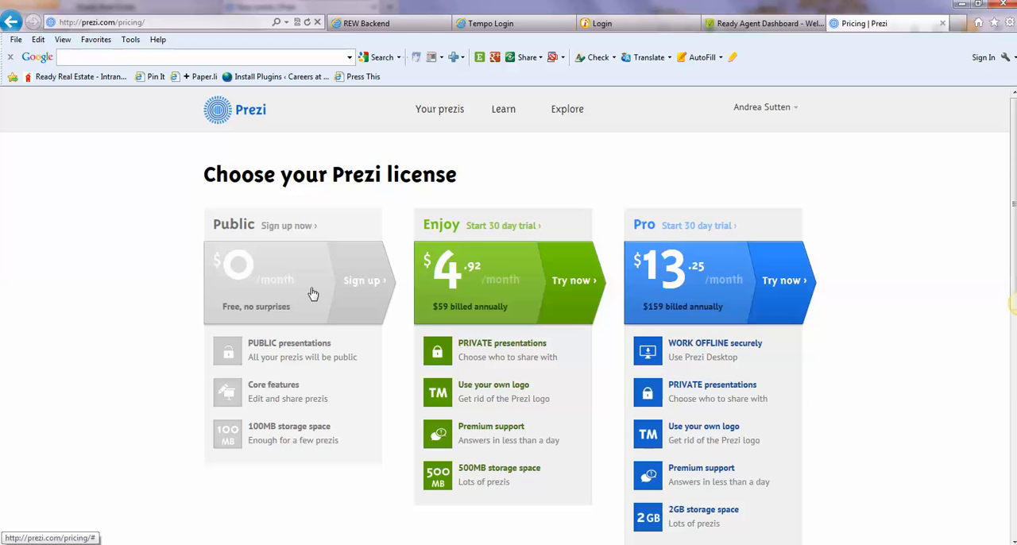
pyautogui.moveTo(513, 174)
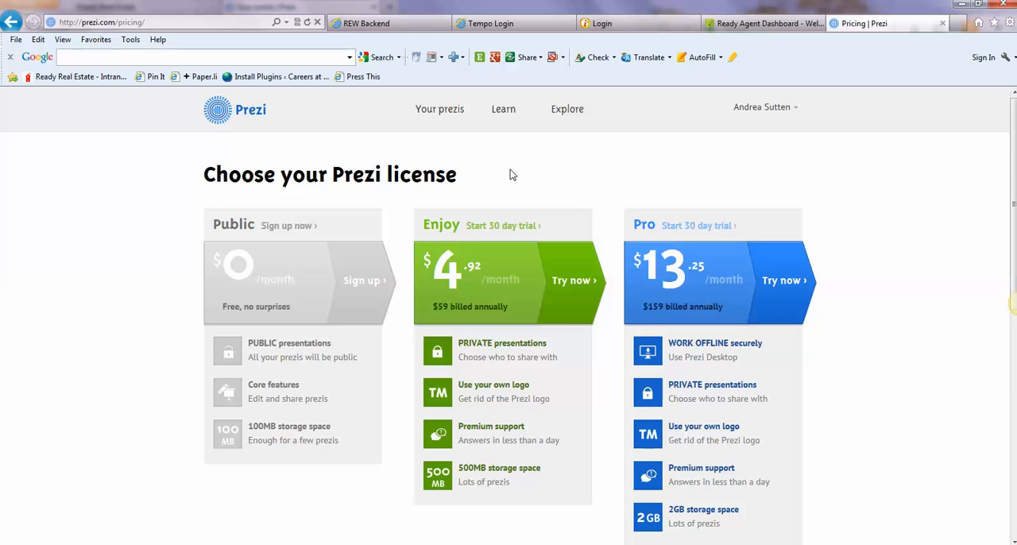
pyautogui.moveTo(509, 132)
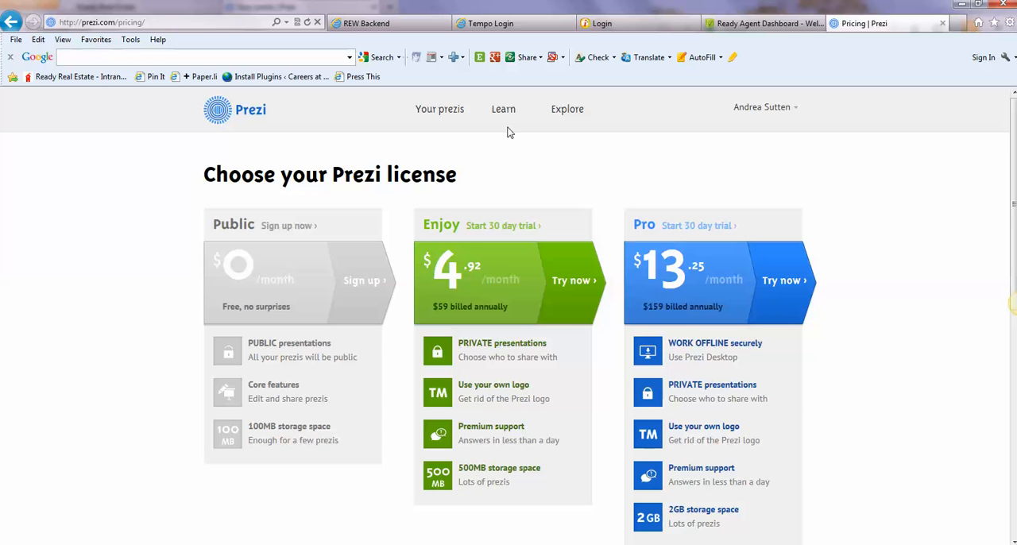
# - Go to the Learn page and browse the Getting Started and numbered tutorial videos
pyautogui.click(503, 109)
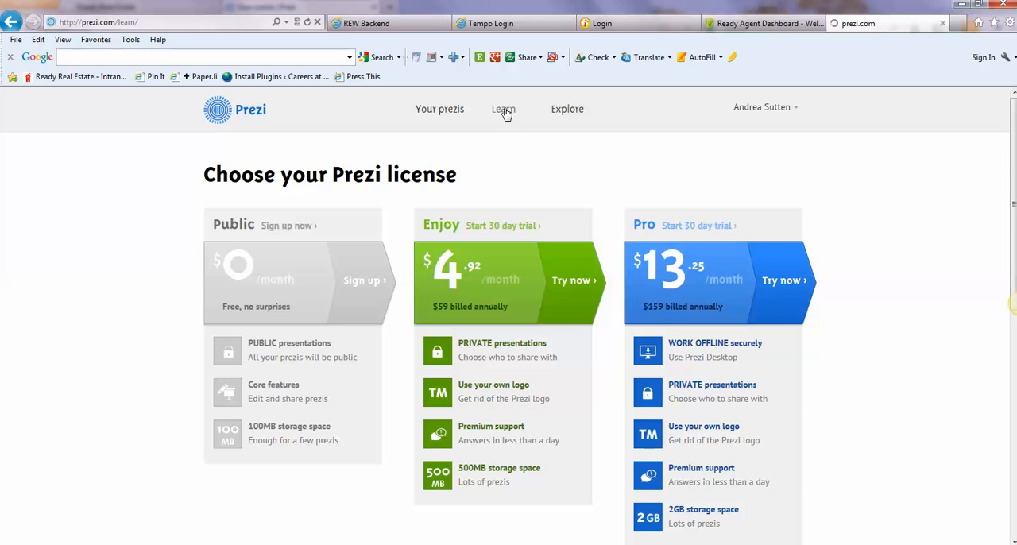
pyautogui.click(503, 109)
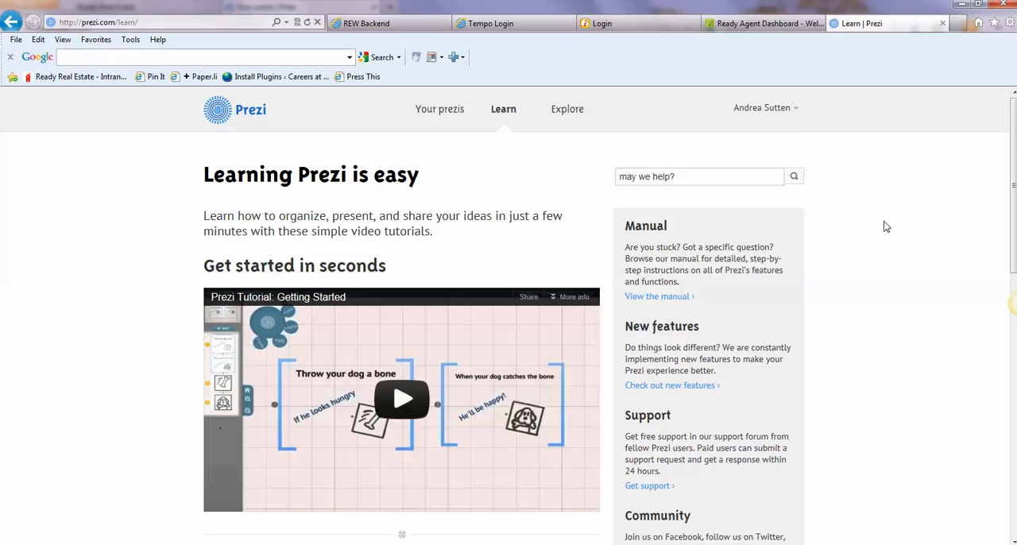
pyautogui.scroll(-3)
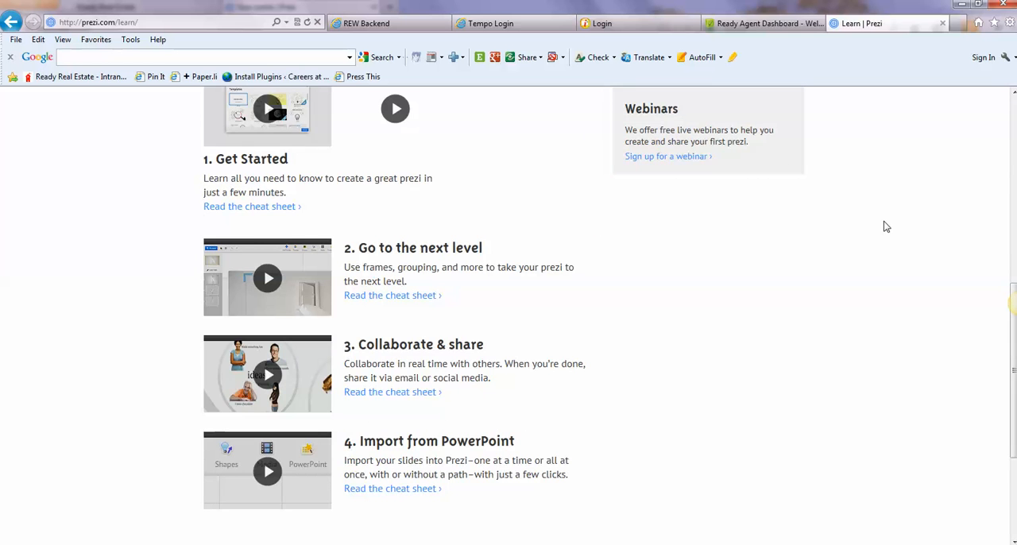
pyautogui.scroll(3)
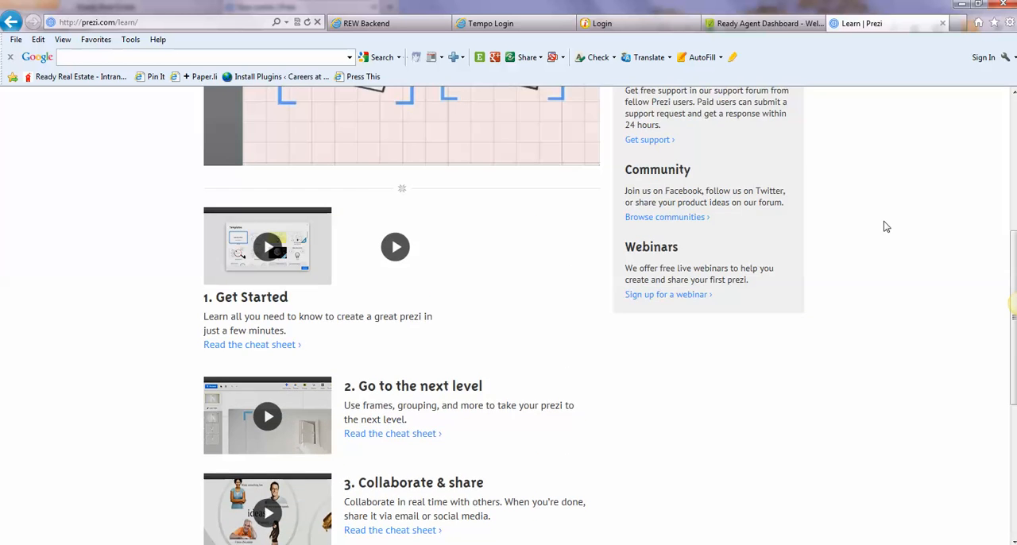
pyautogui.scroll(3)
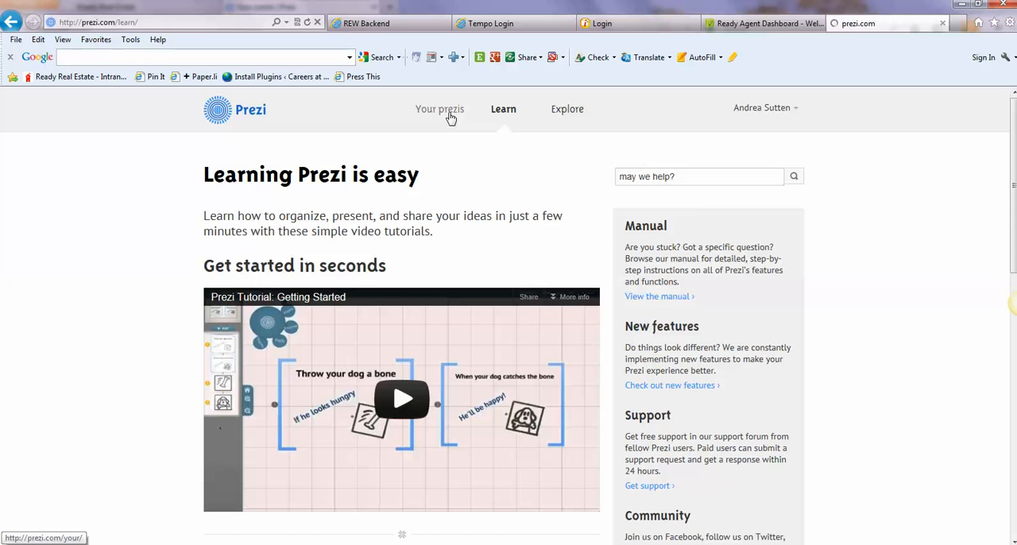
# - Open Your prezis and scroll down to the three presentation thumbnails
pyautogui.click(439, 109)
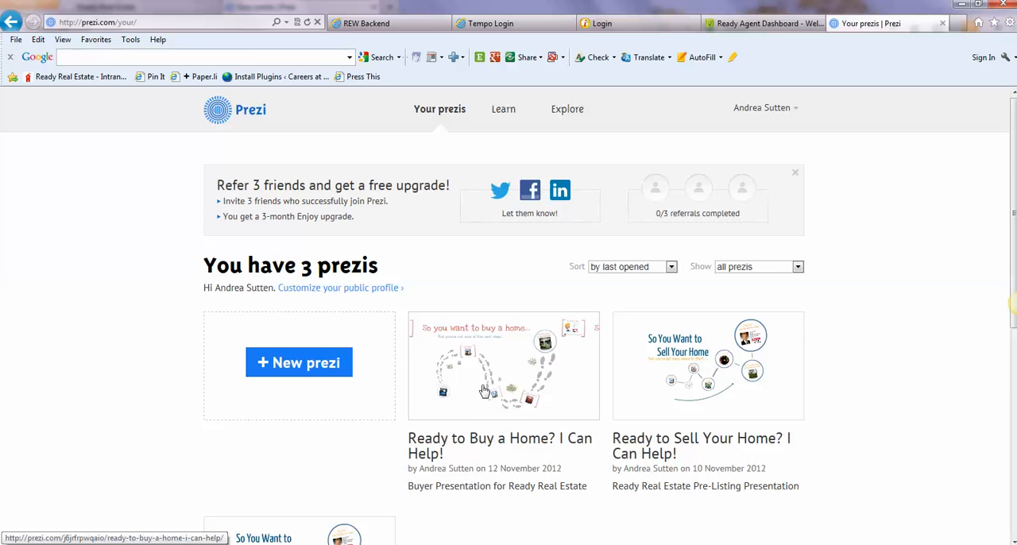
pyautogui.scroll(-3)
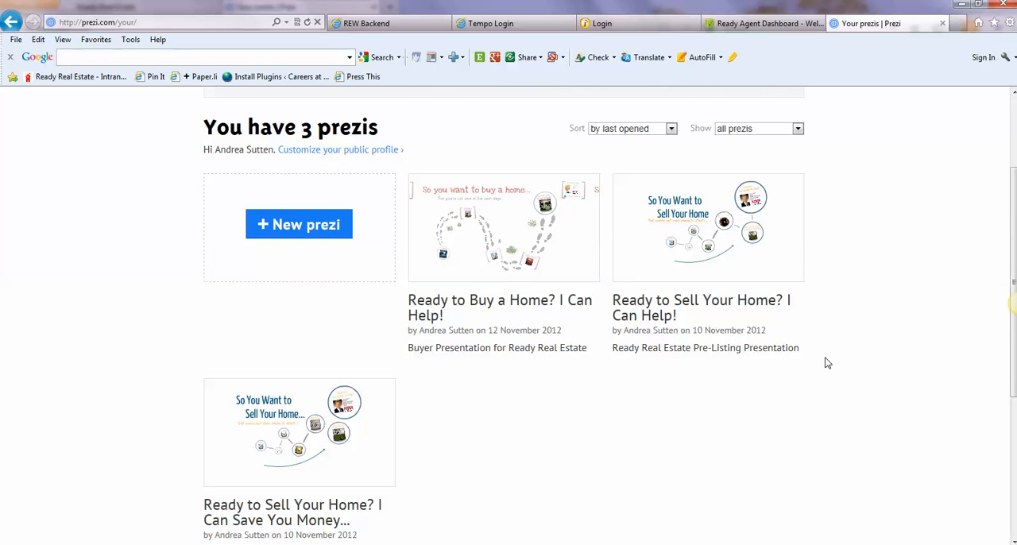
pyautogui.moveTo(579, 284)
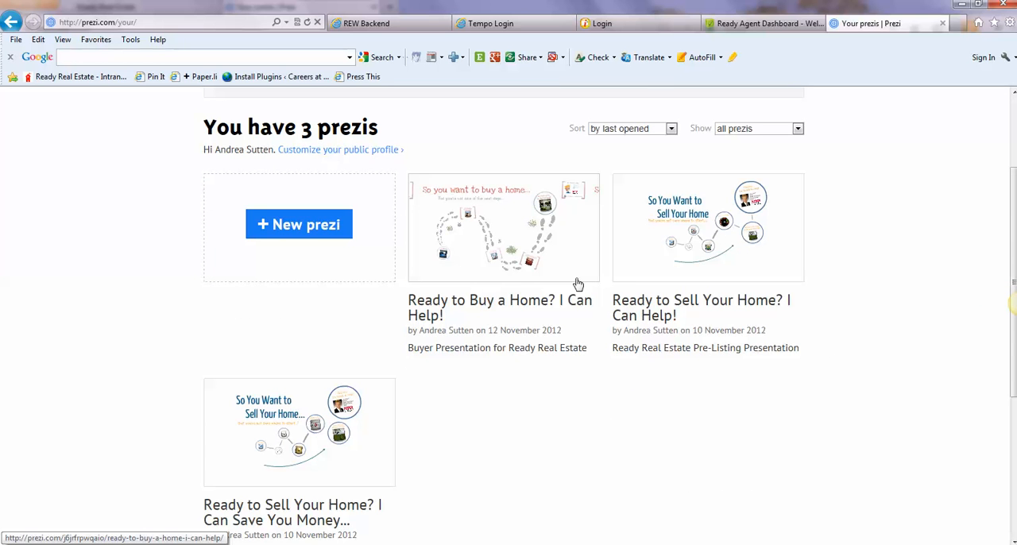
pyautogui.moveTo(878, 260)
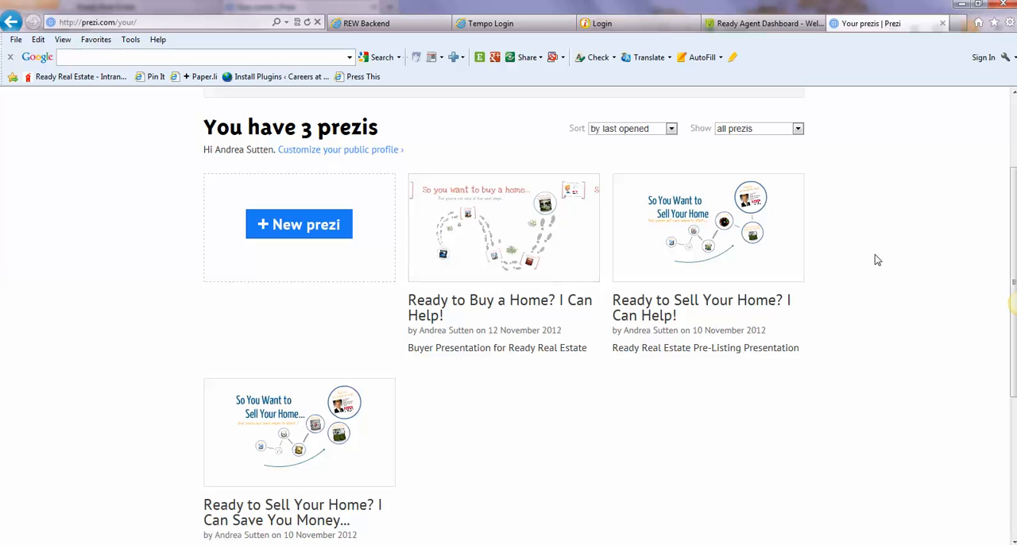
pyautogui.moveTo(848, 253)
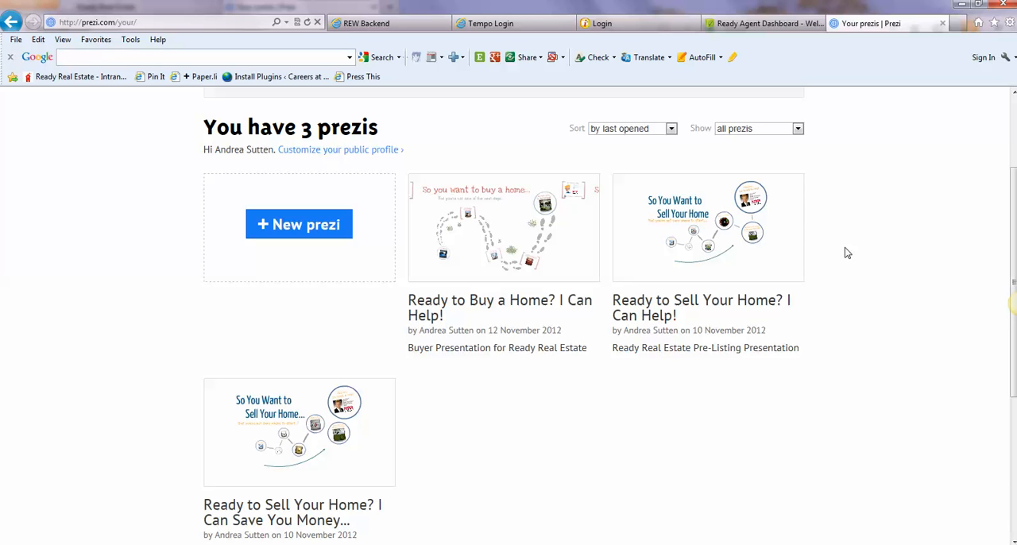
pyautogui.moveTo(547, 269)
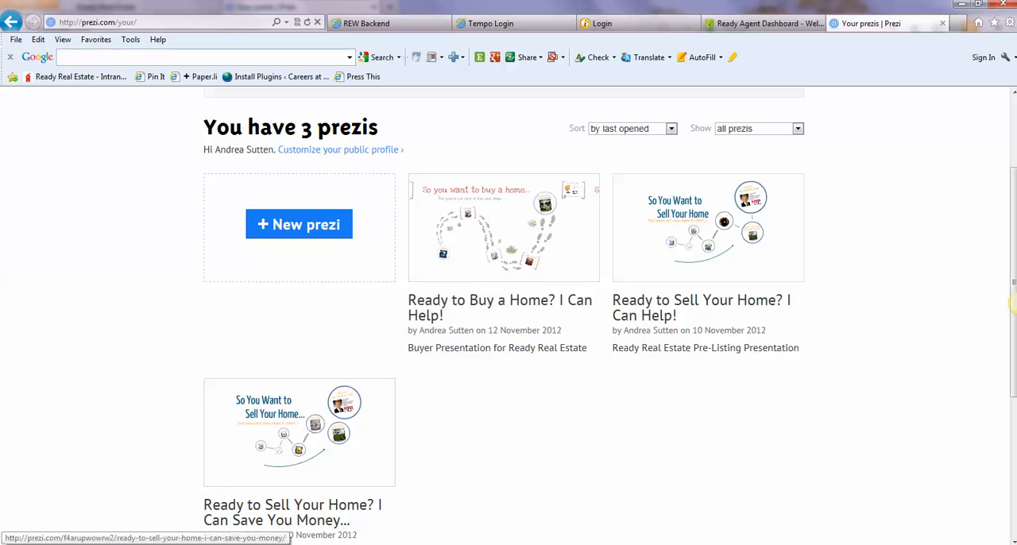
pyautogui.moveTo(703, 366)
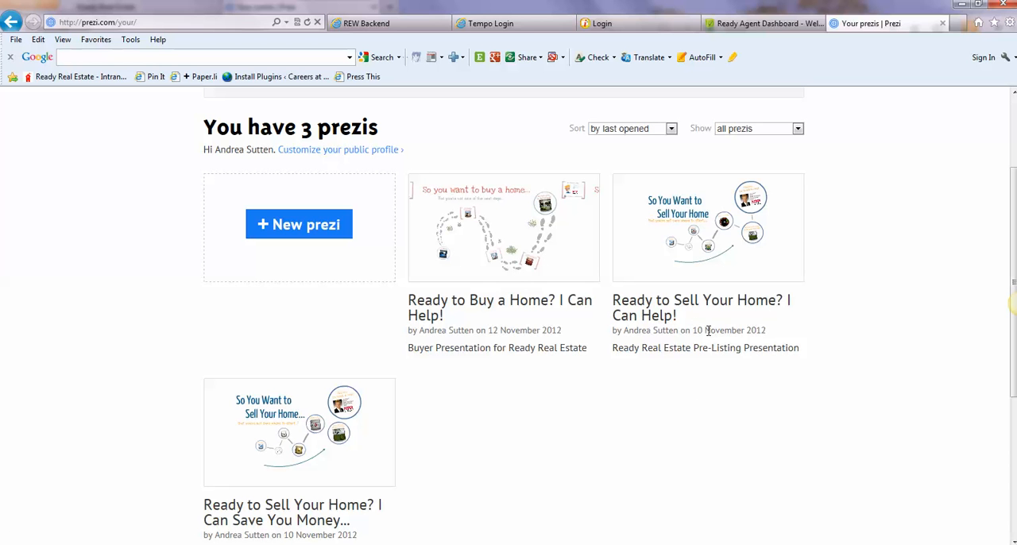
pyautogui.moveTo(388, 462)
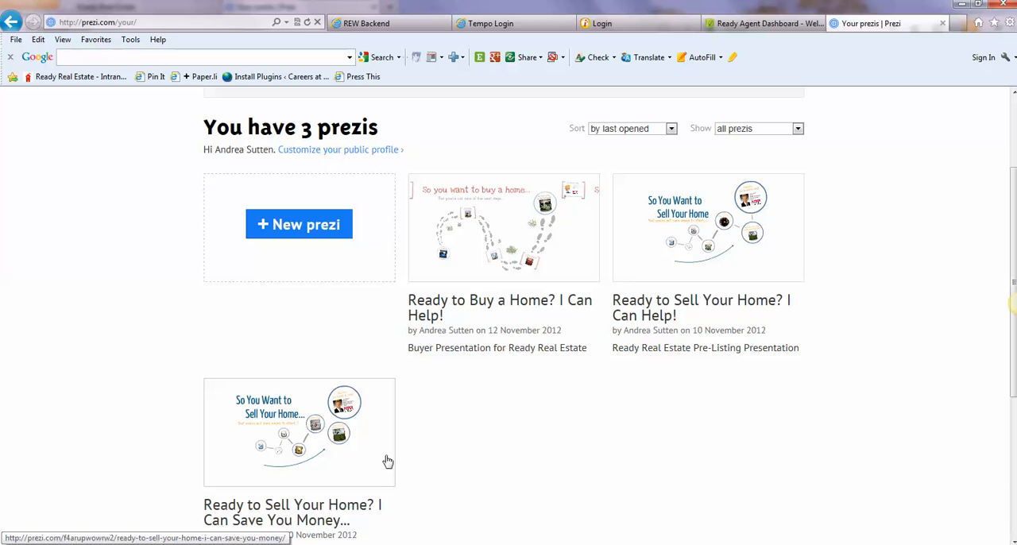
pyautogui.moveTo(372, 457)
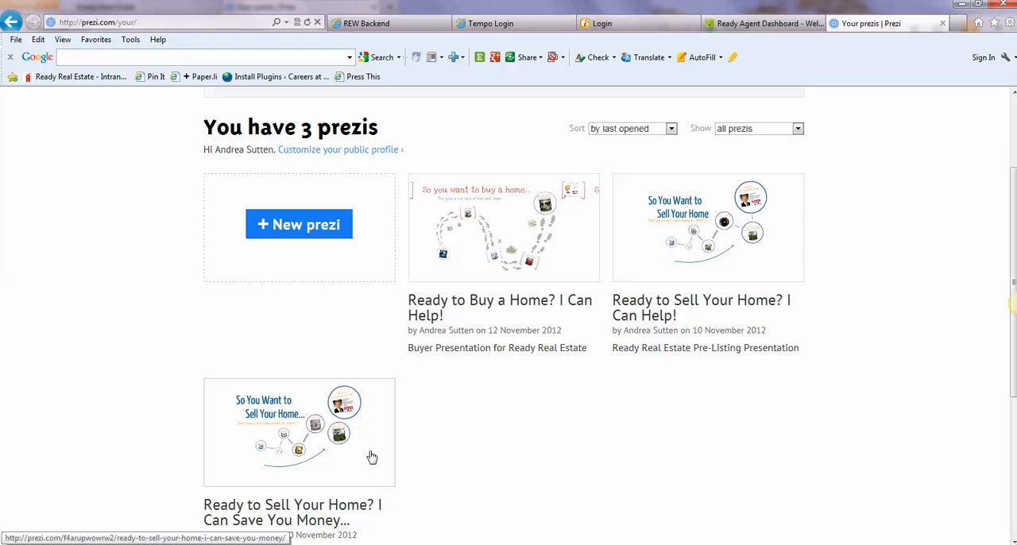
pyautogui.moveTo(521, 311)
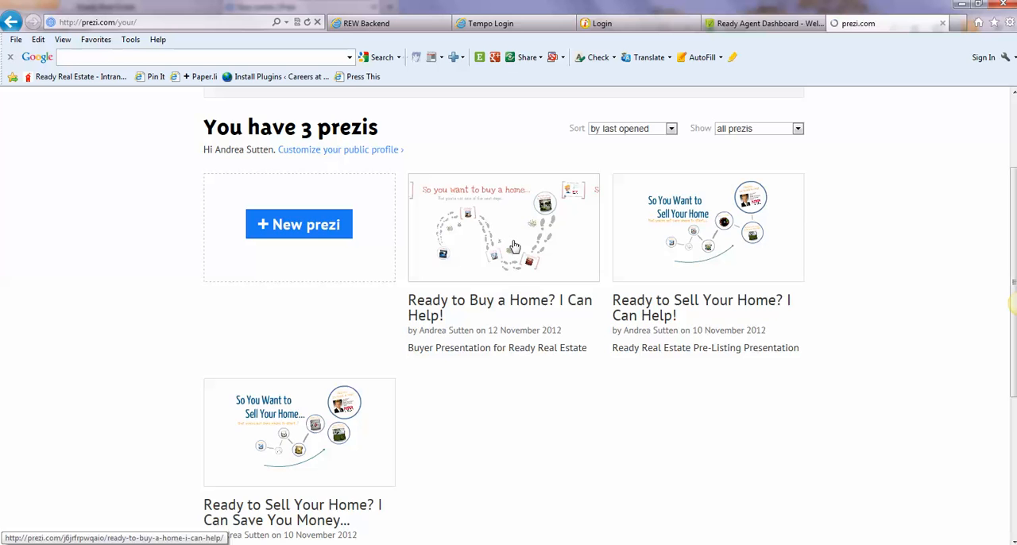
# - Open the 'Ready to Buy a Home? I Can Help!' presentation and start editing it
pyautogui.click(504, 228)
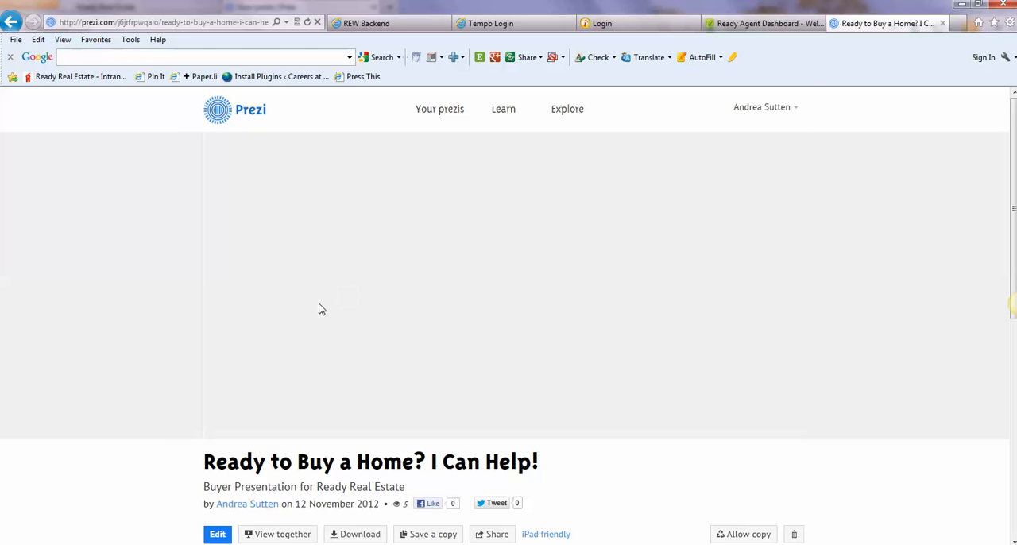
pyautogui.scroll(-3)
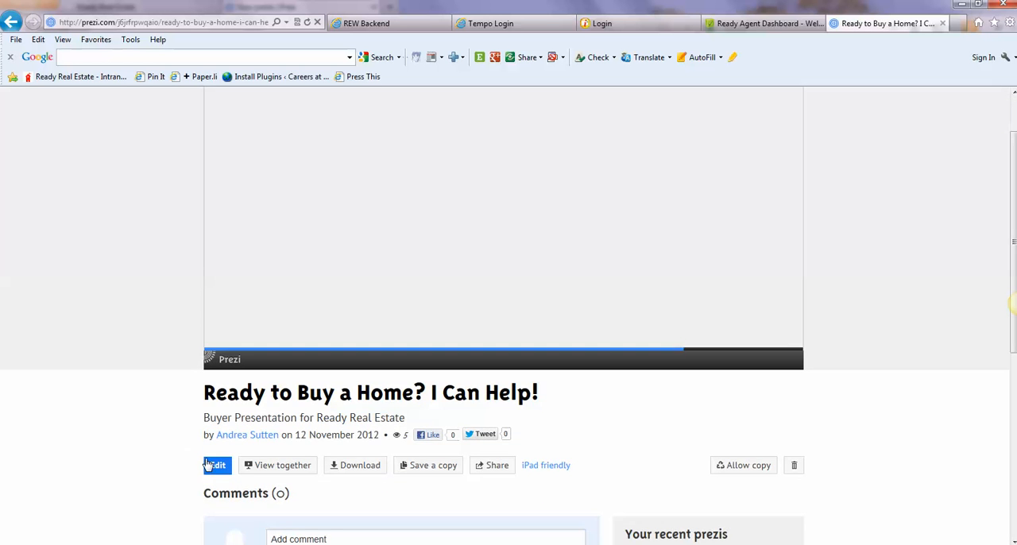
pyautogui.click(217, 465)
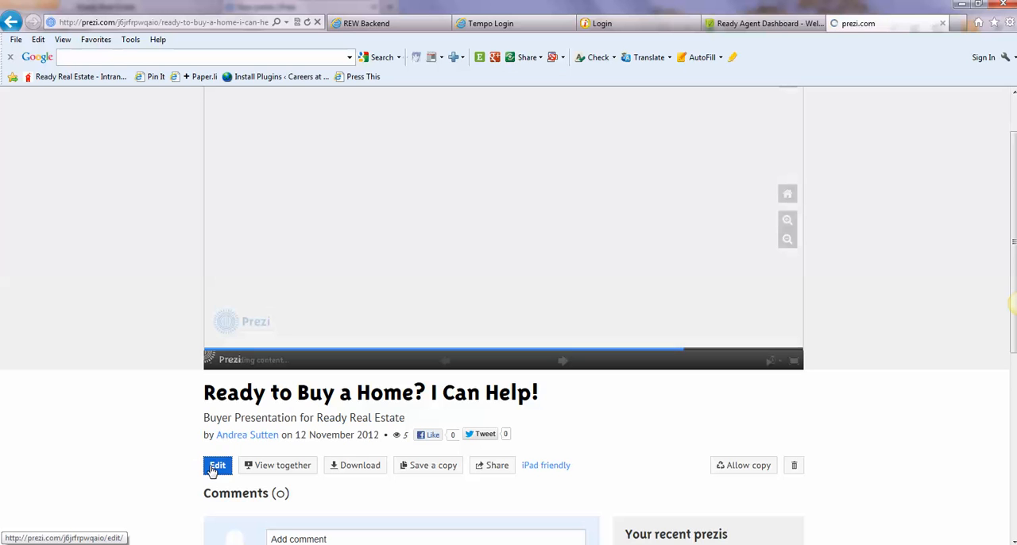
# - Step through the path frames to the closing 'I'm Ready to Help!' contact frame
pyautogui.click(217, 465)
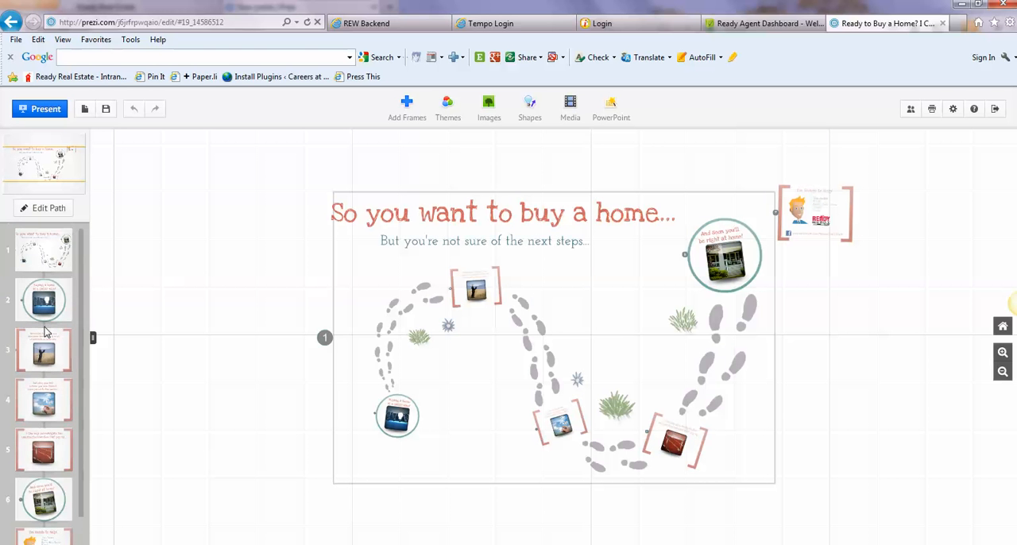
pyautogui.moveTo(874, 325)
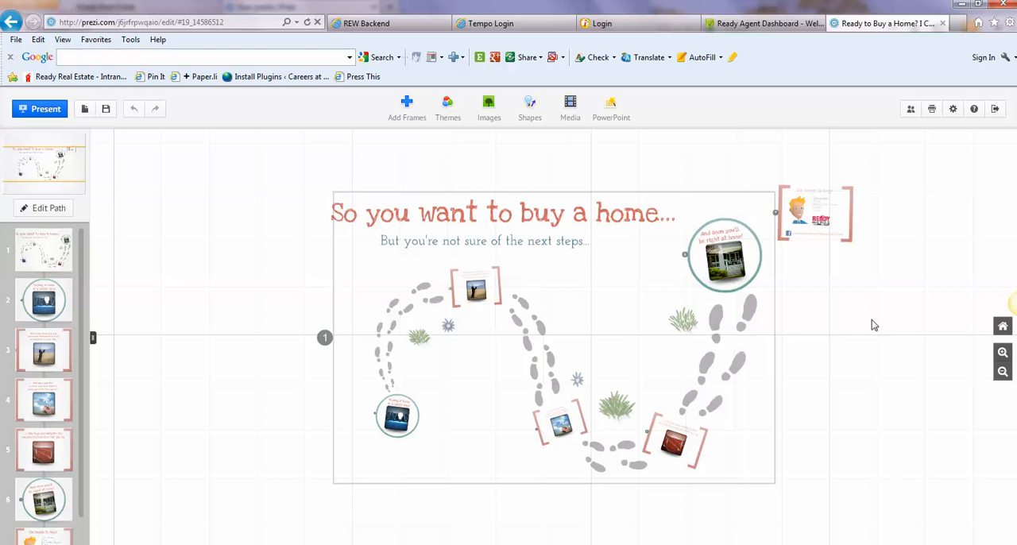
pyautogui.moveTo(850, 309)
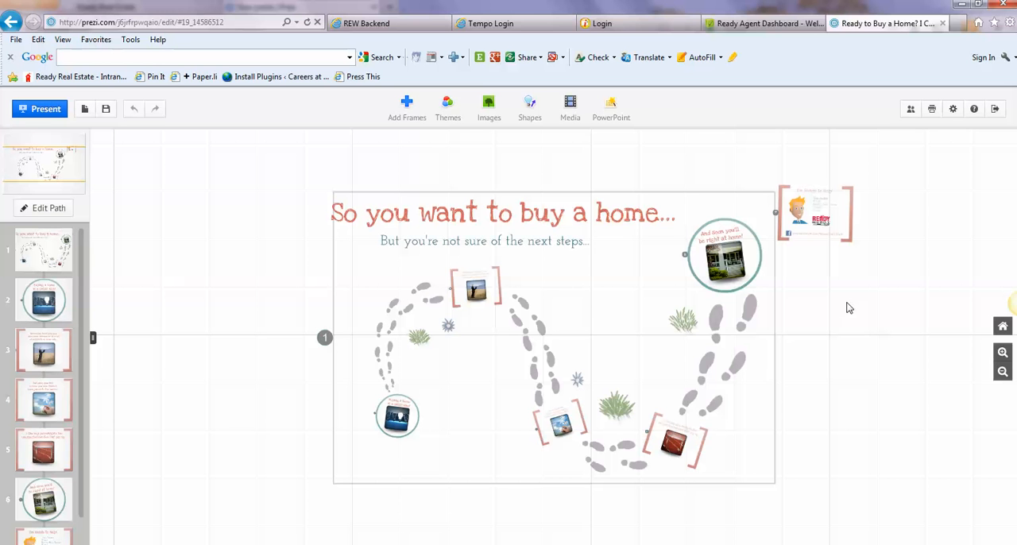
pyautogui.moveTo(637, 337)
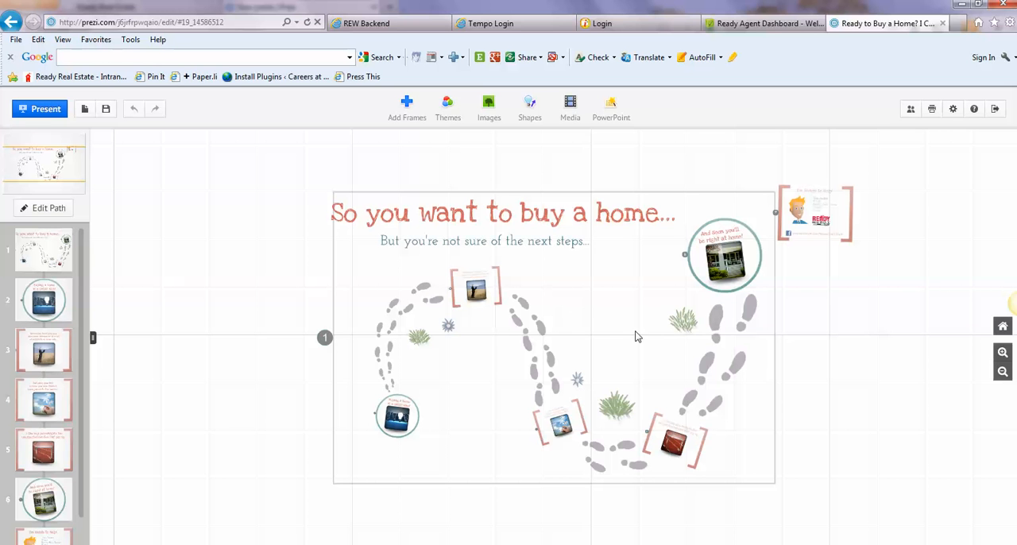
pyautogui.moveTo(875, 369)
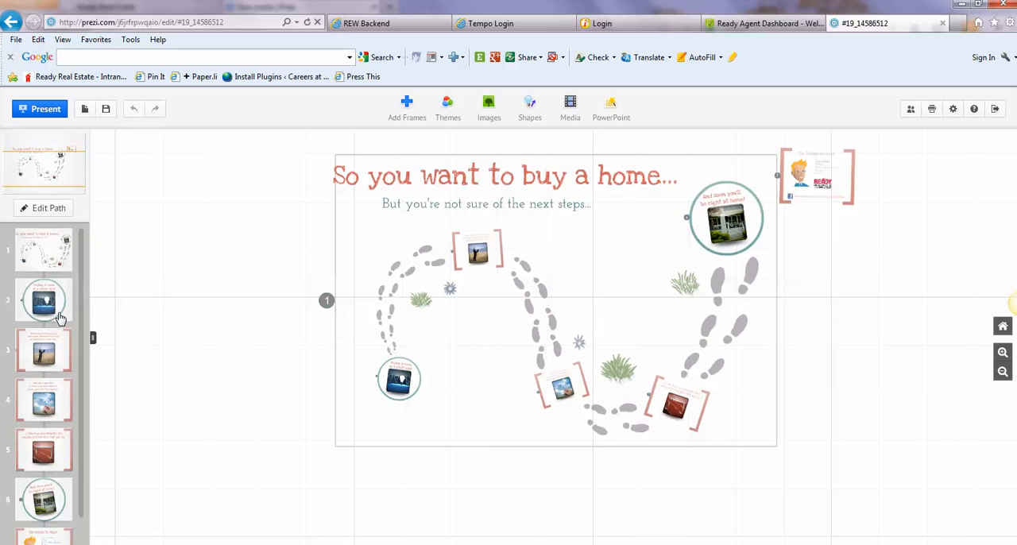
pyautogui.click(44, 300)
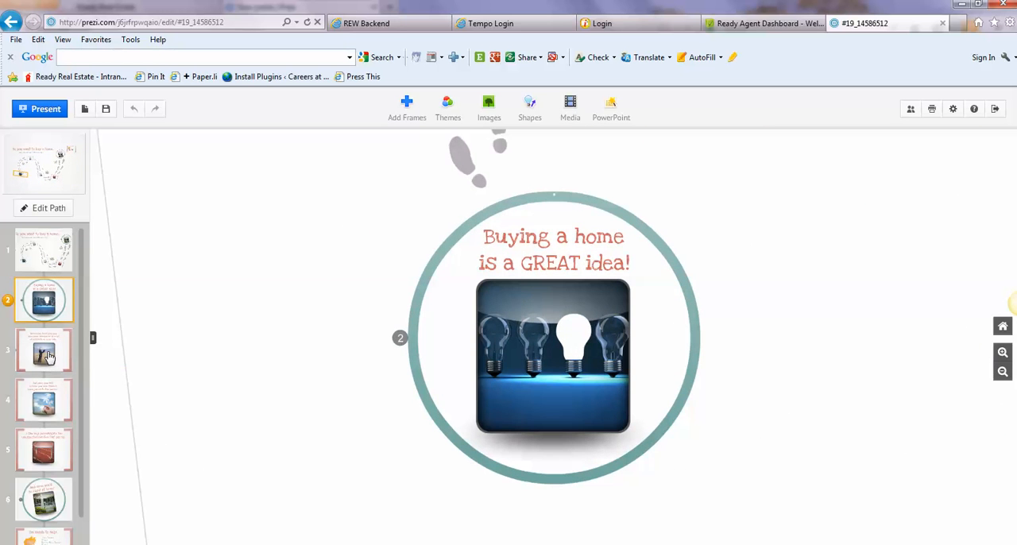
pyautogui.click(43, 350)
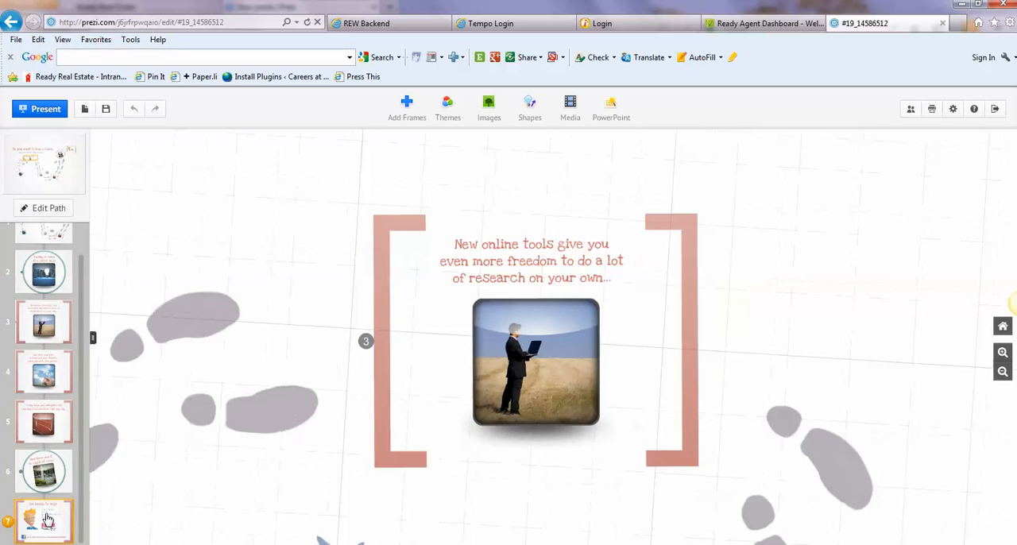
pyautogui.click(44, 521)
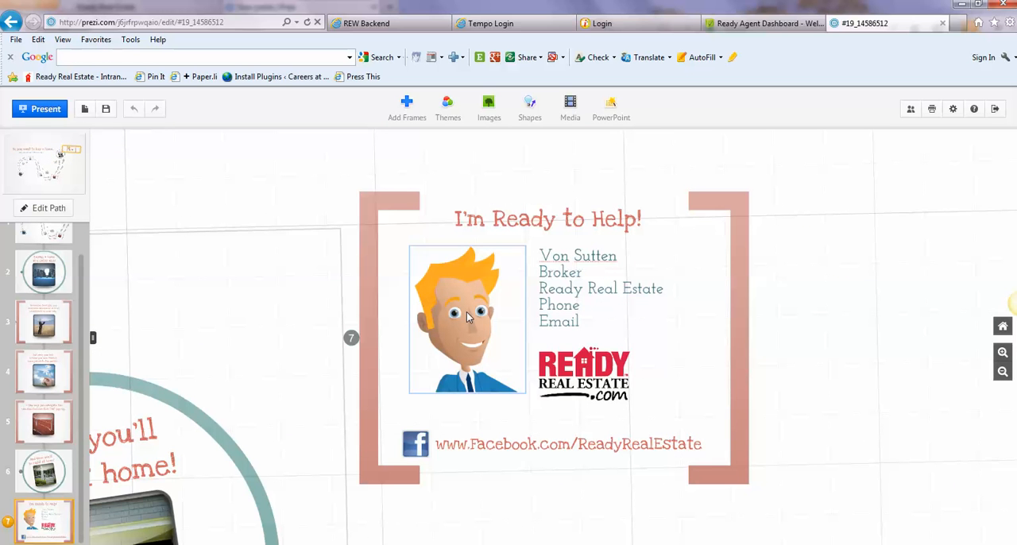
# - Delete the cartoon agent image and upload the woman's headshot photo in its place
pyautogui.click(468, 318)
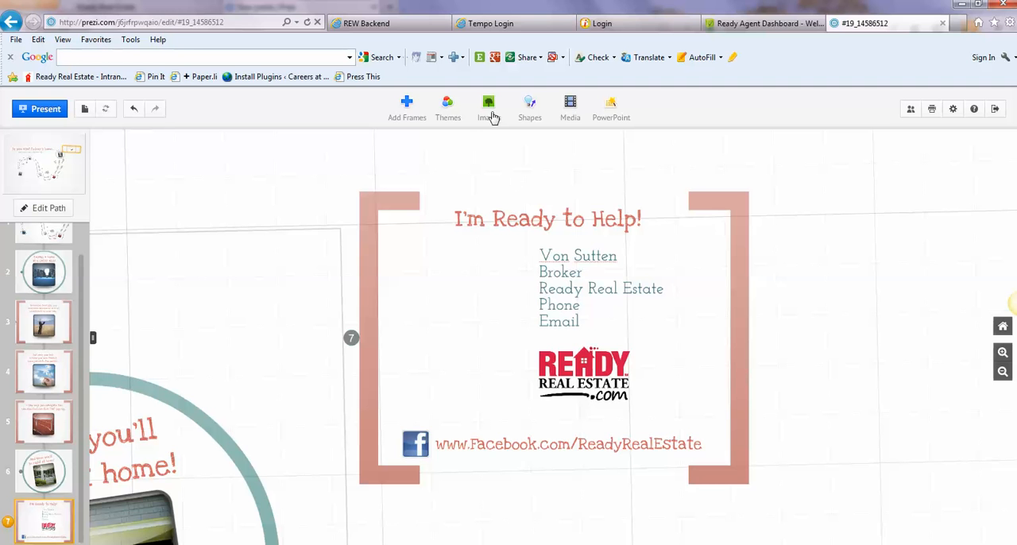
pyautogui.click(489, 107)
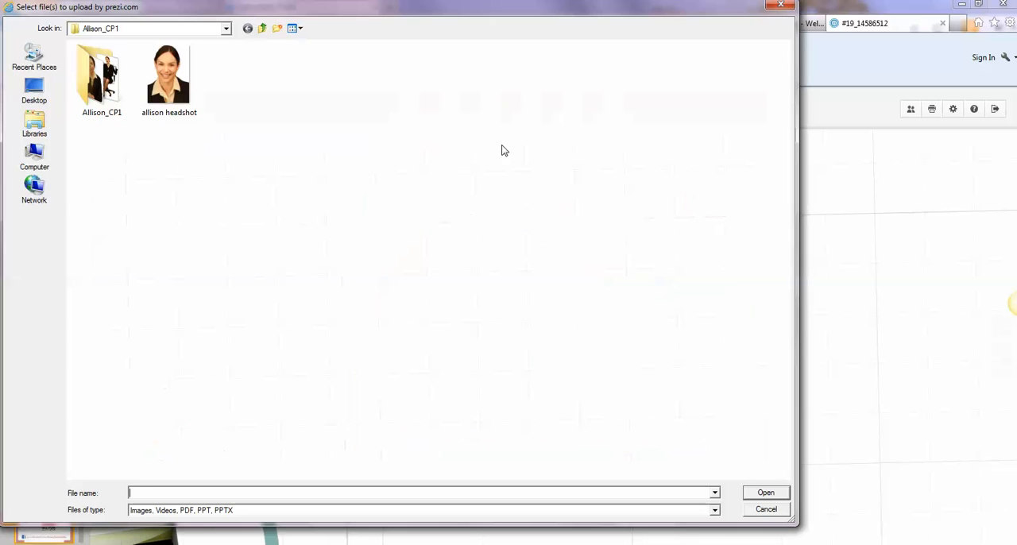
pyautogui.click(169, 76)
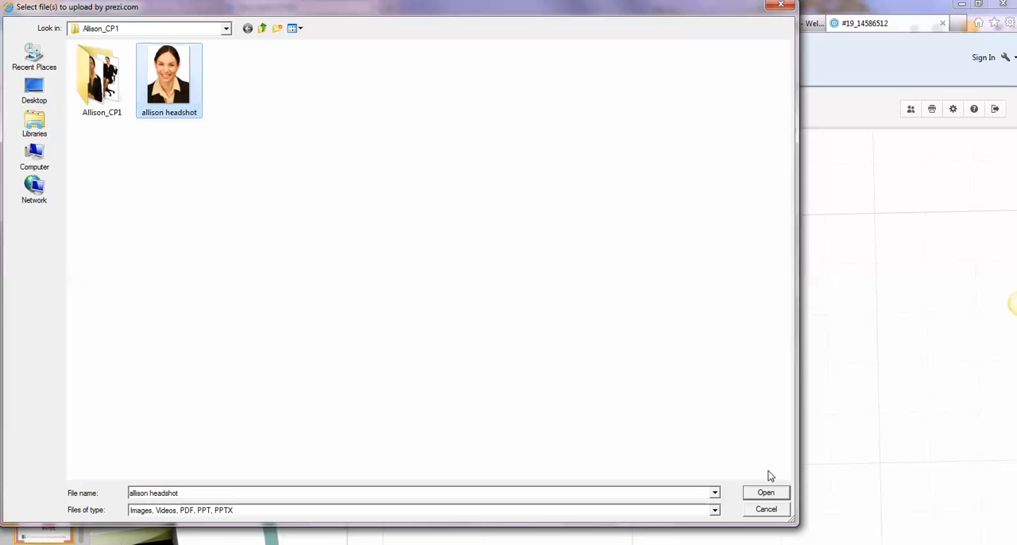
pyautogui.click(765, 493)
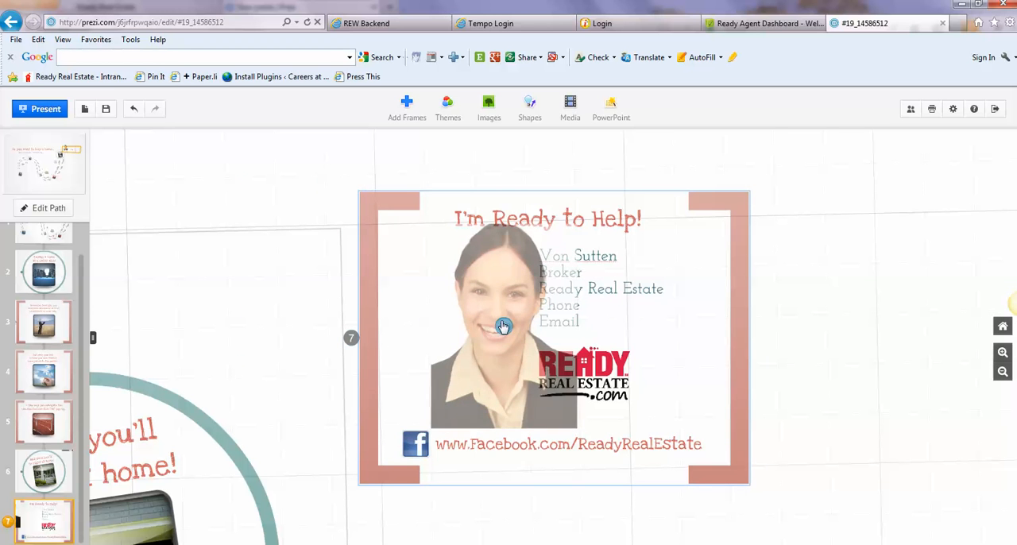
# - Shrink the woman's photo and position it left of the contact lines
pyautogui.click(503, 326)
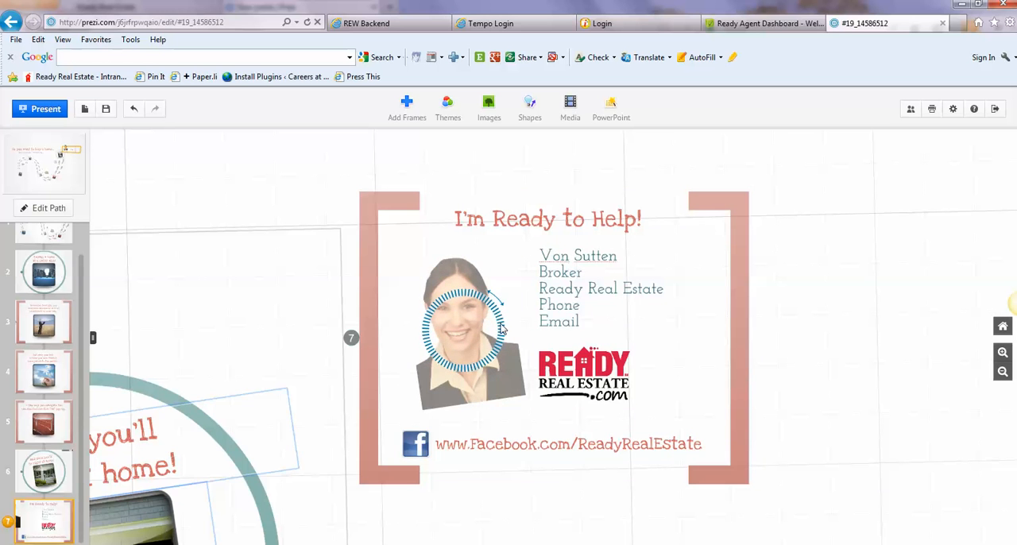
pyautogui.click(464, 330)
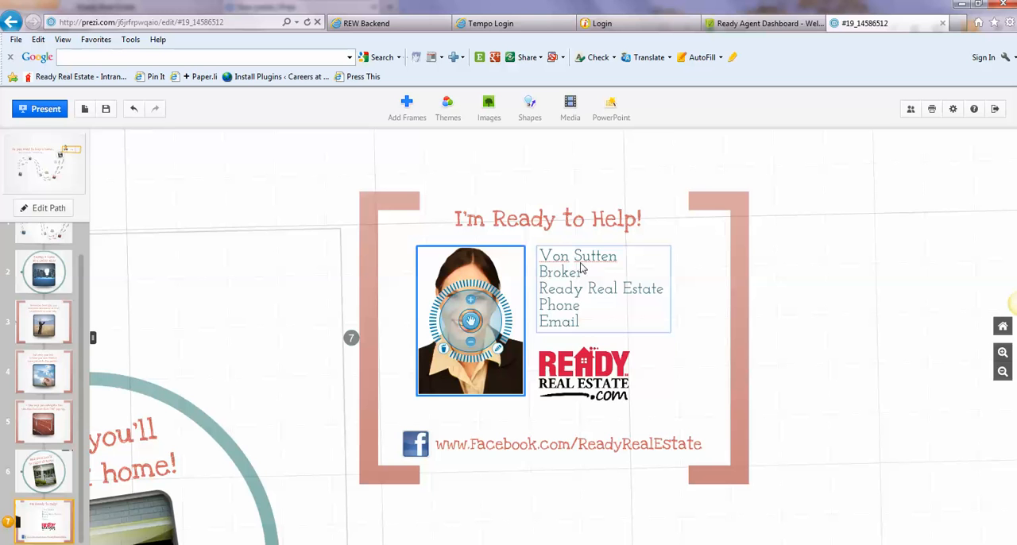
pyautogui.moveTo(581, 267)
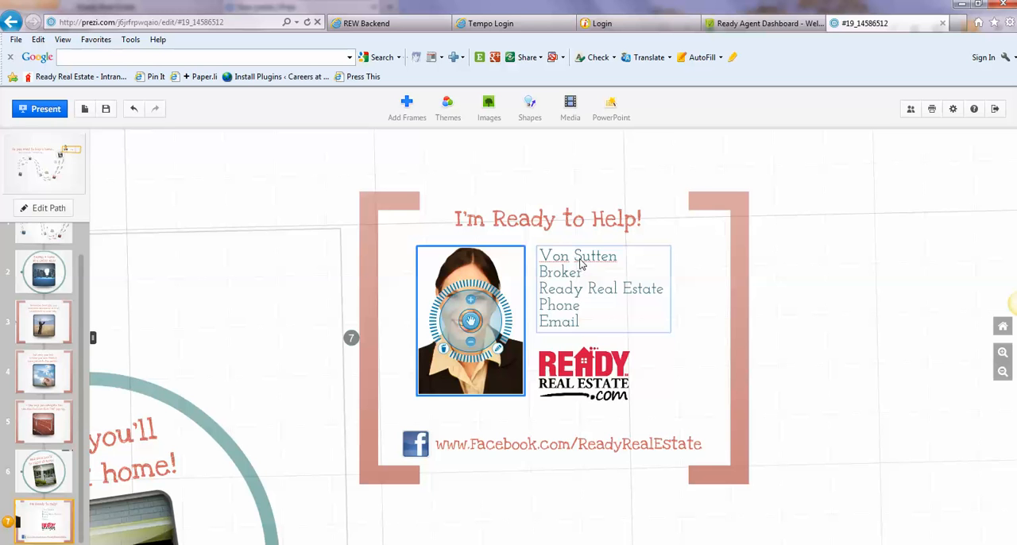
# - Change the name line to Allison Agent and the title Broker to Realtor
pyautogui.click(580, 278)
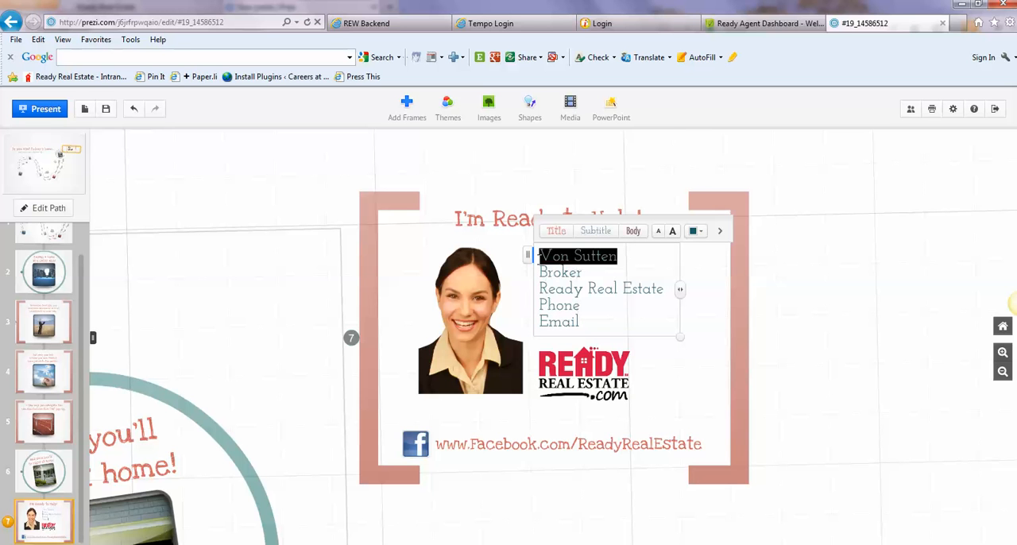
pyautogui.write('Alliso')
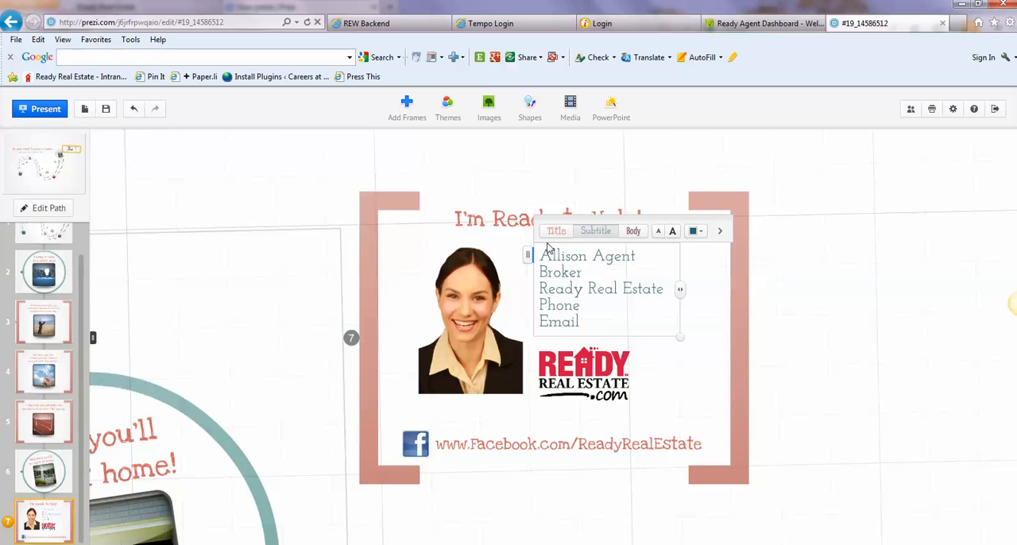
pyautogui.doubleClick(559, 272)
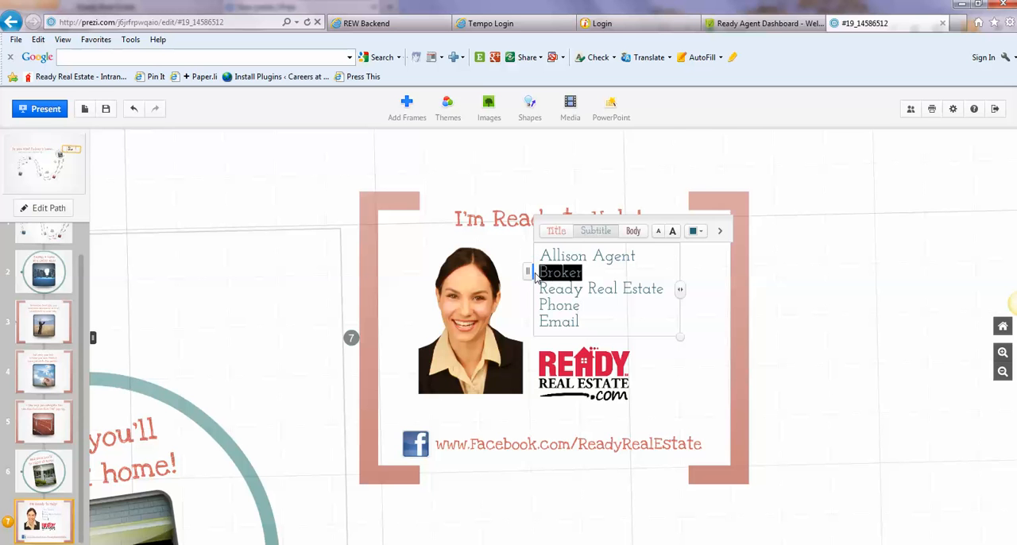
pyautogui.write('Realtor')
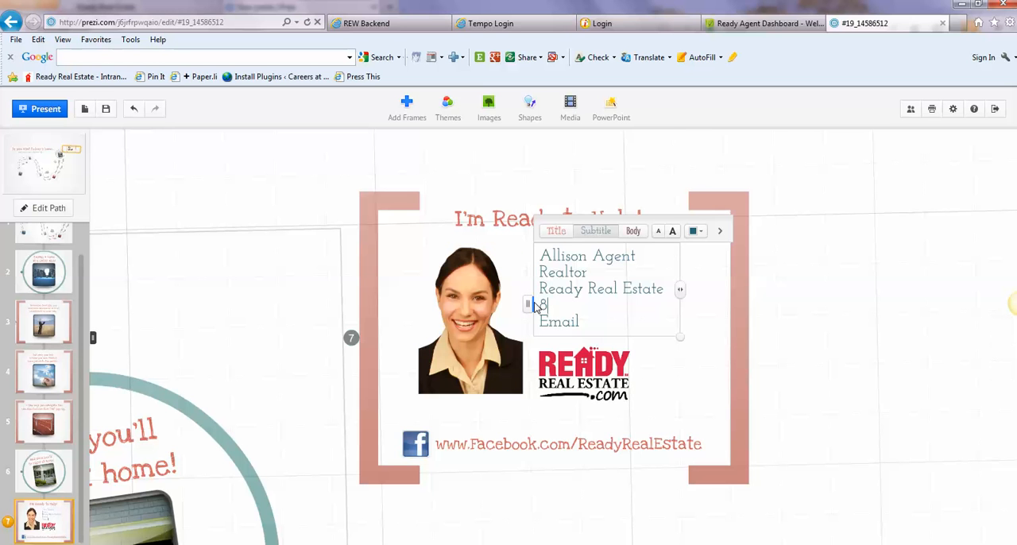
# - Replace the Phone and Email placeholders with 817-555-555 and an RE.com email address
pyautogui.write('817-555-')
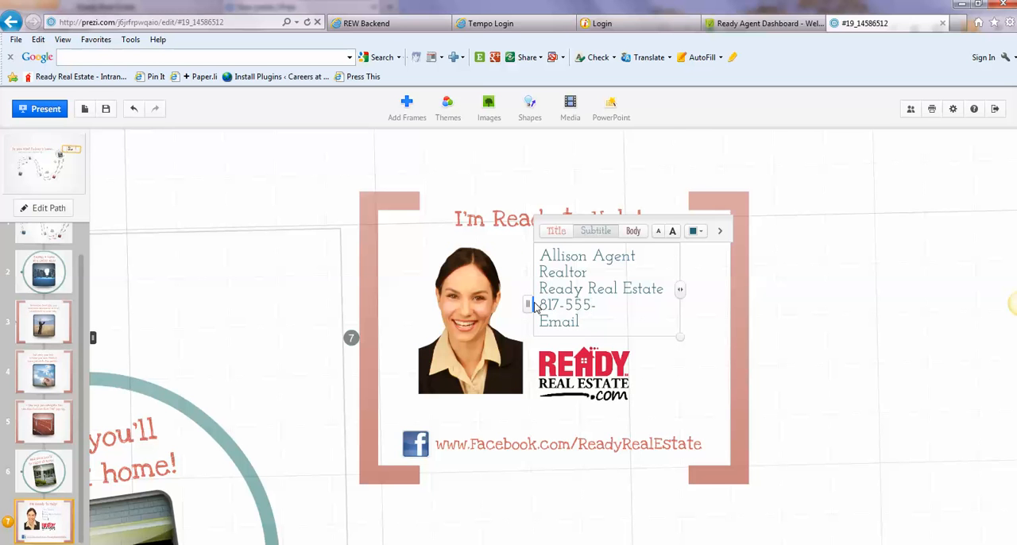
pyautogui.write('555')
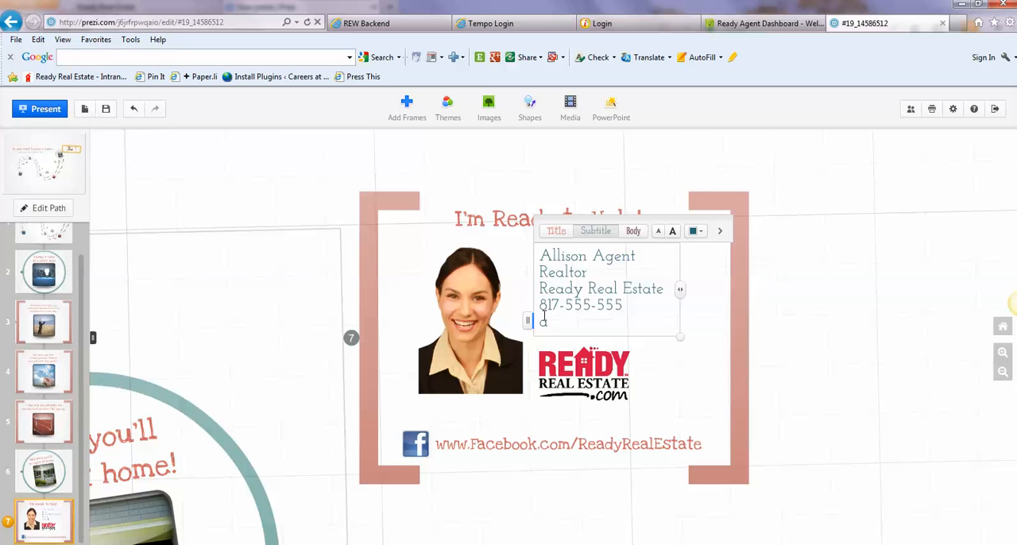
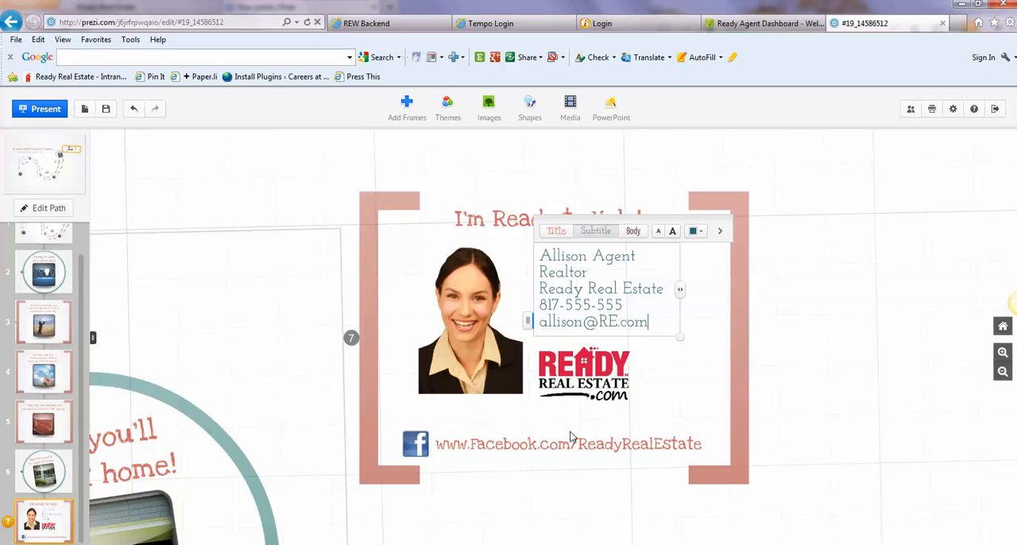
pyautogui.click(569, 444)
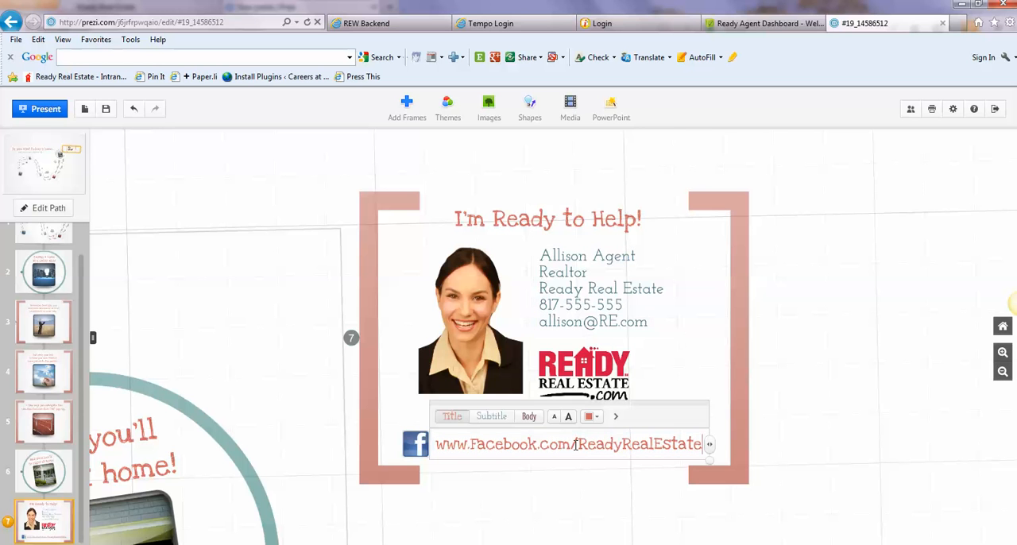
# - Delete the Facebook icon and the Facebook link text below the logo
pyautogui.moveTo(578, 444); pyautogui.dragTo(698, 444)
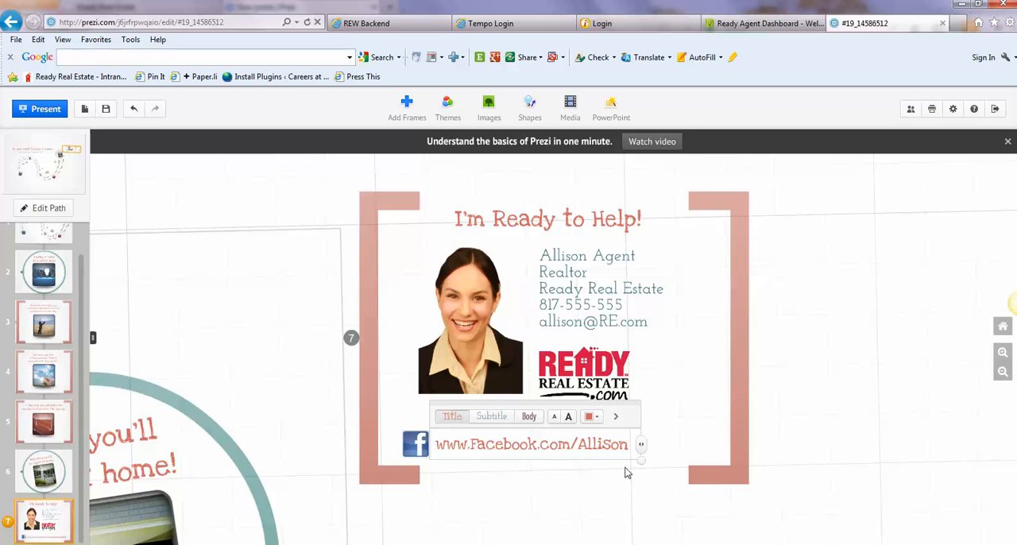
pyautogui.click(416, 443)
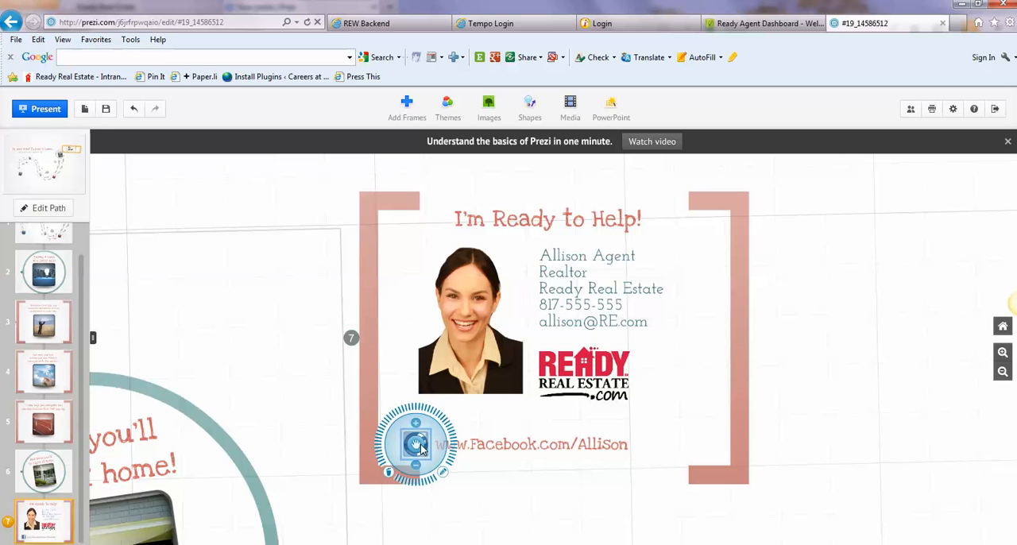
pyautogui.click(423, 449)
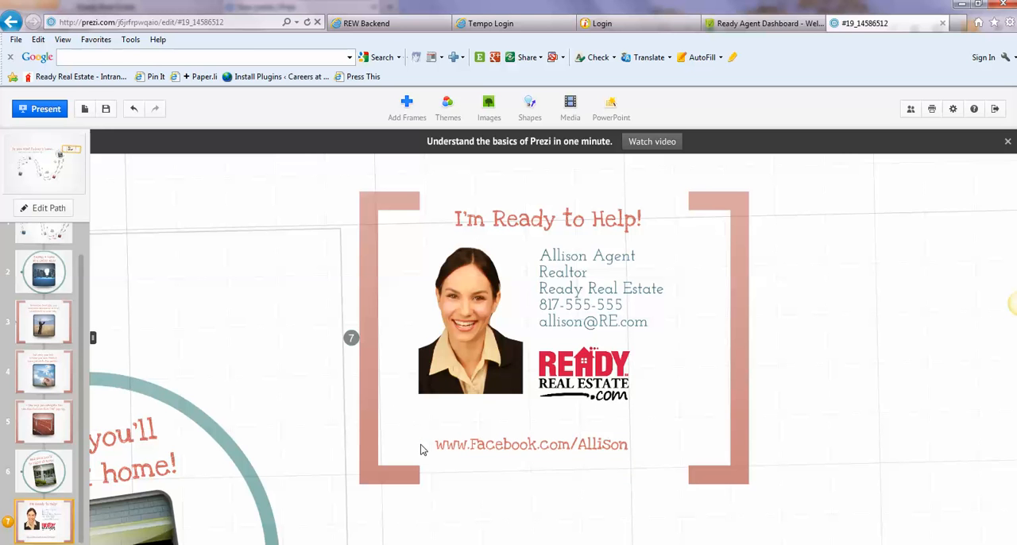
pyautogui.click(531, 444)
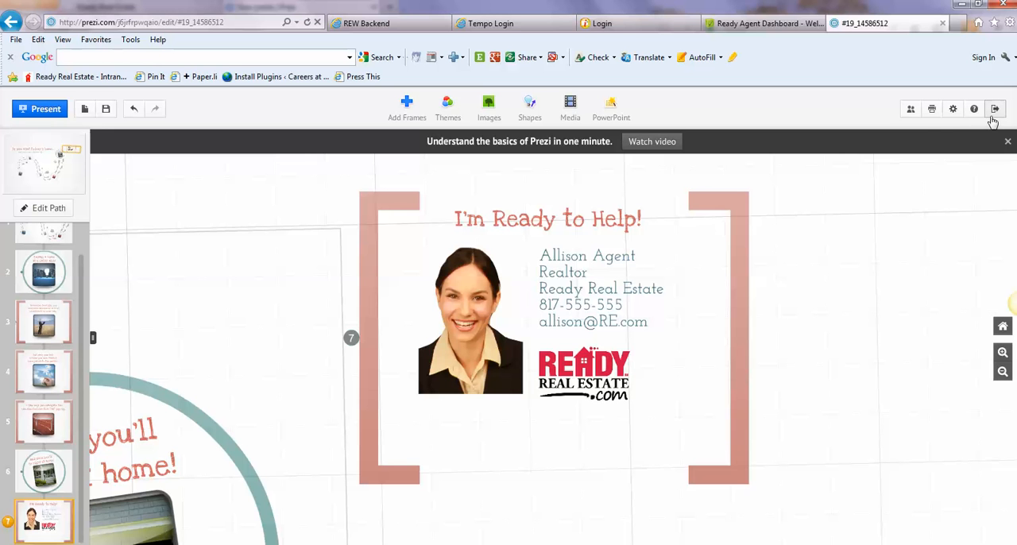
pyautogui.moveTo(995, 109)
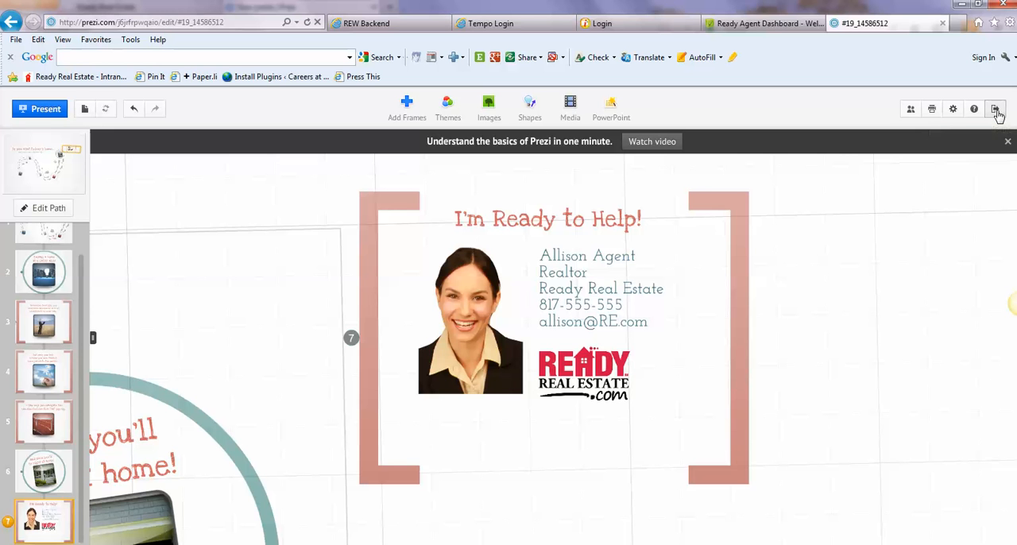
# - Save the buyer presentation and exit the editor to its Prezi page
pyautogui.click(996, 109)
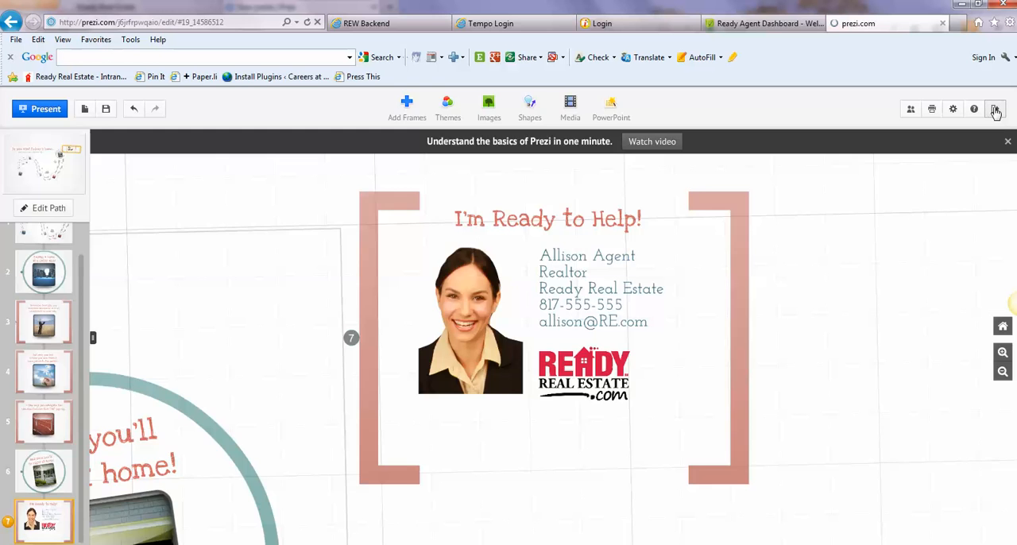
pyautogui.click(996, 109)
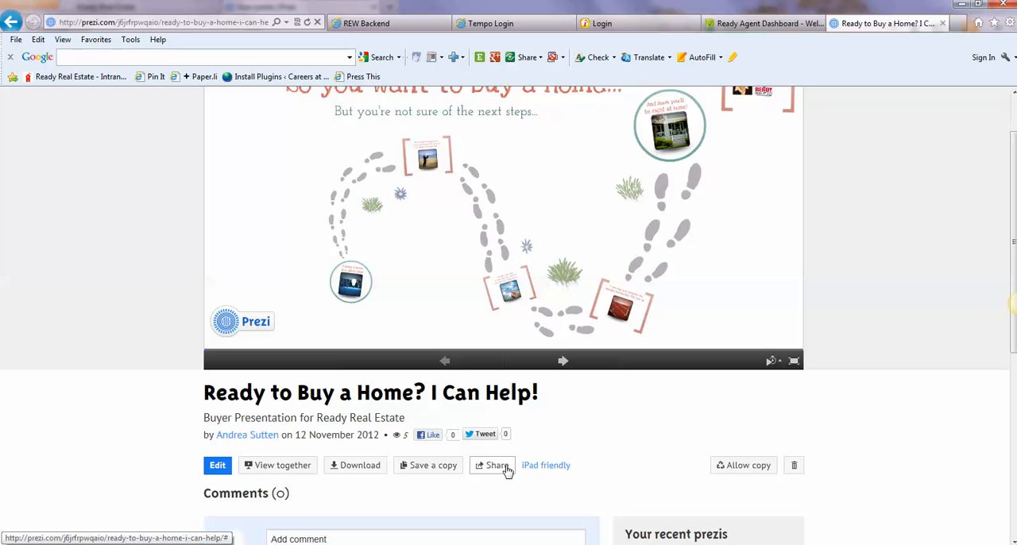
pyautogui.moveTo(397, 471)
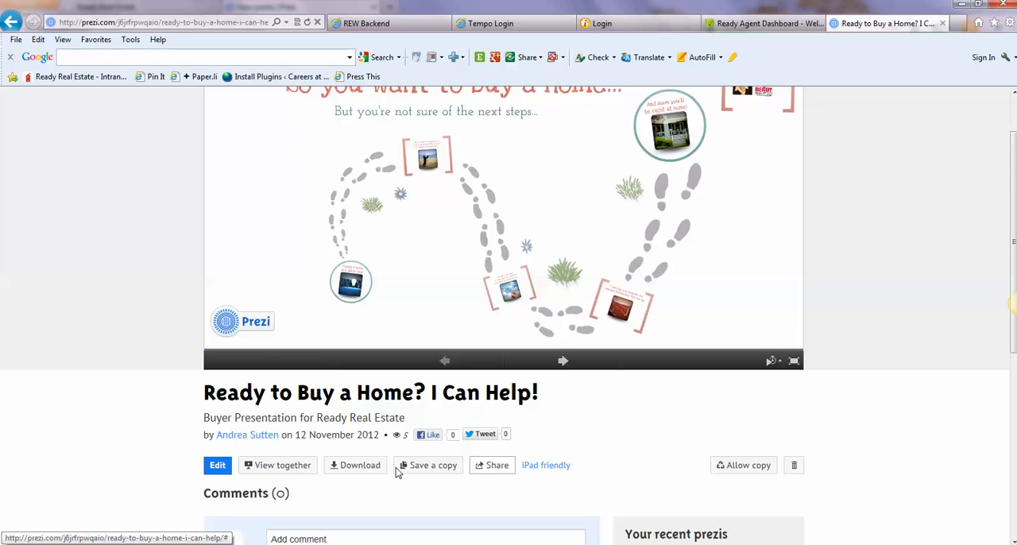
pyautogui.moveTo(424, 471)
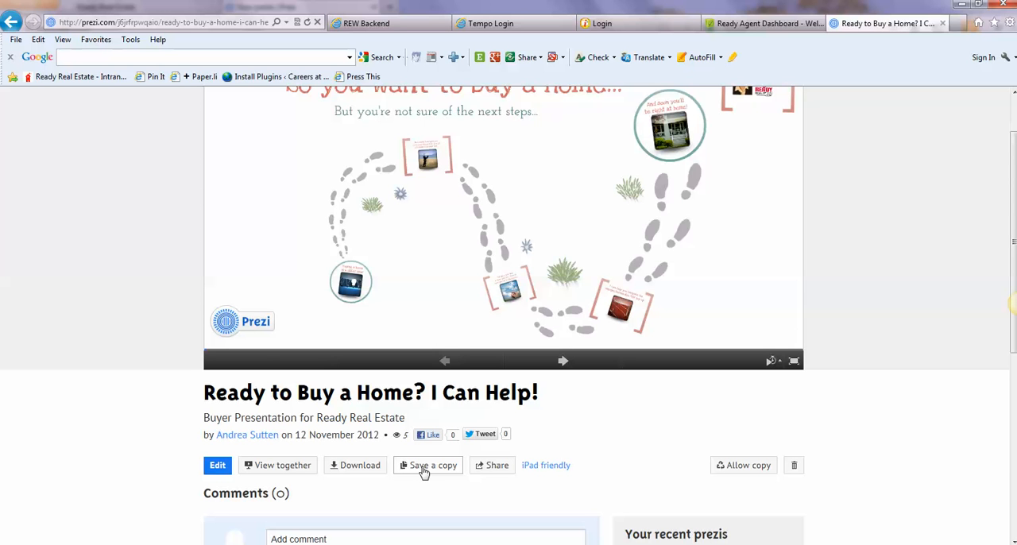